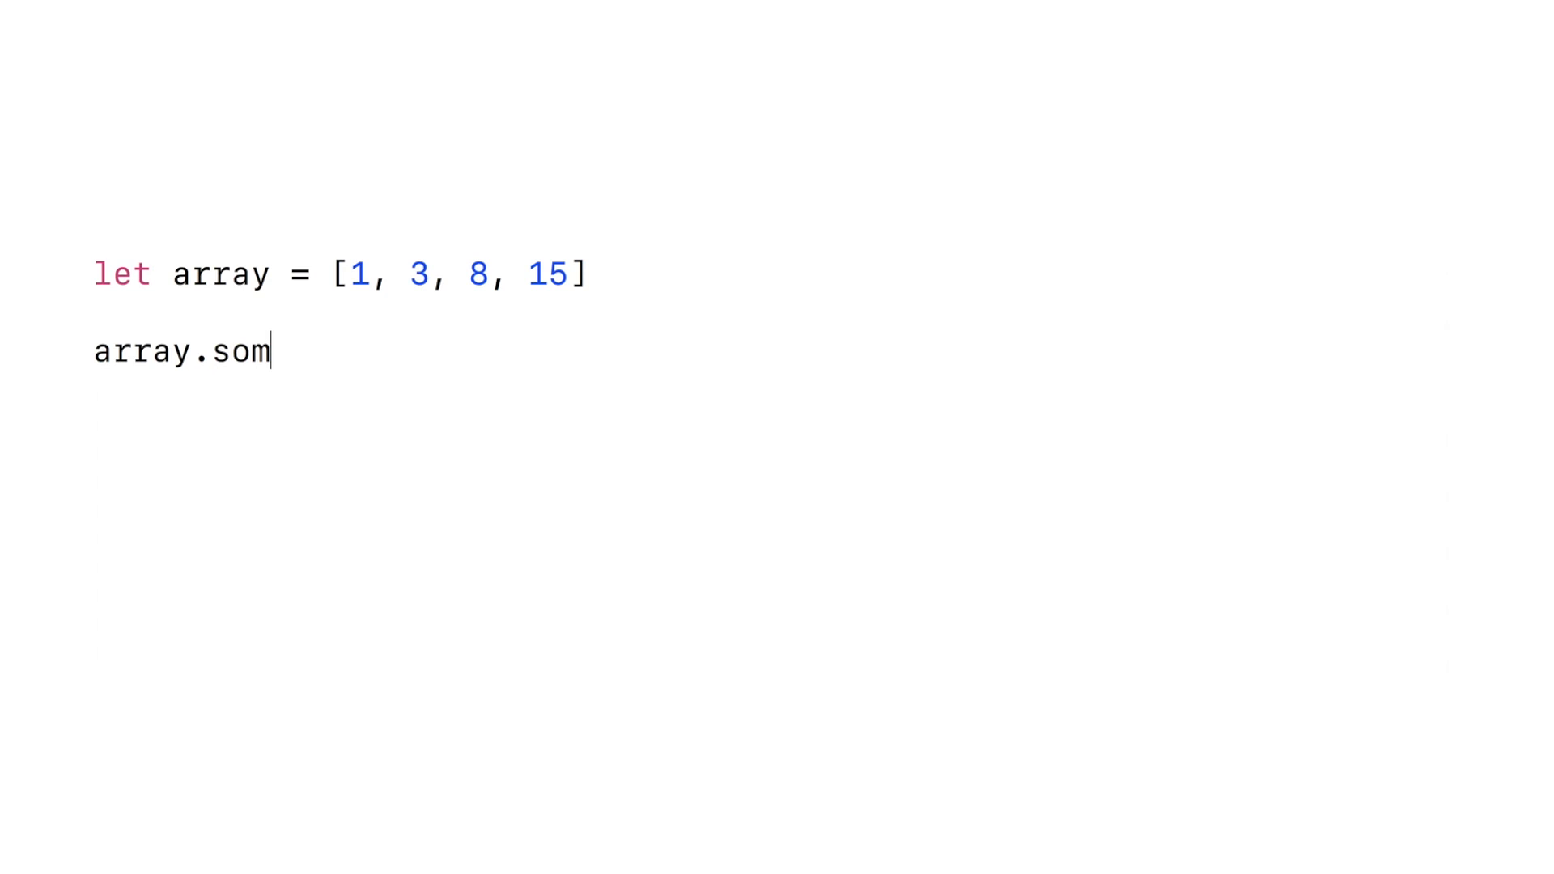
{"action": "type", "text": "e { $"}
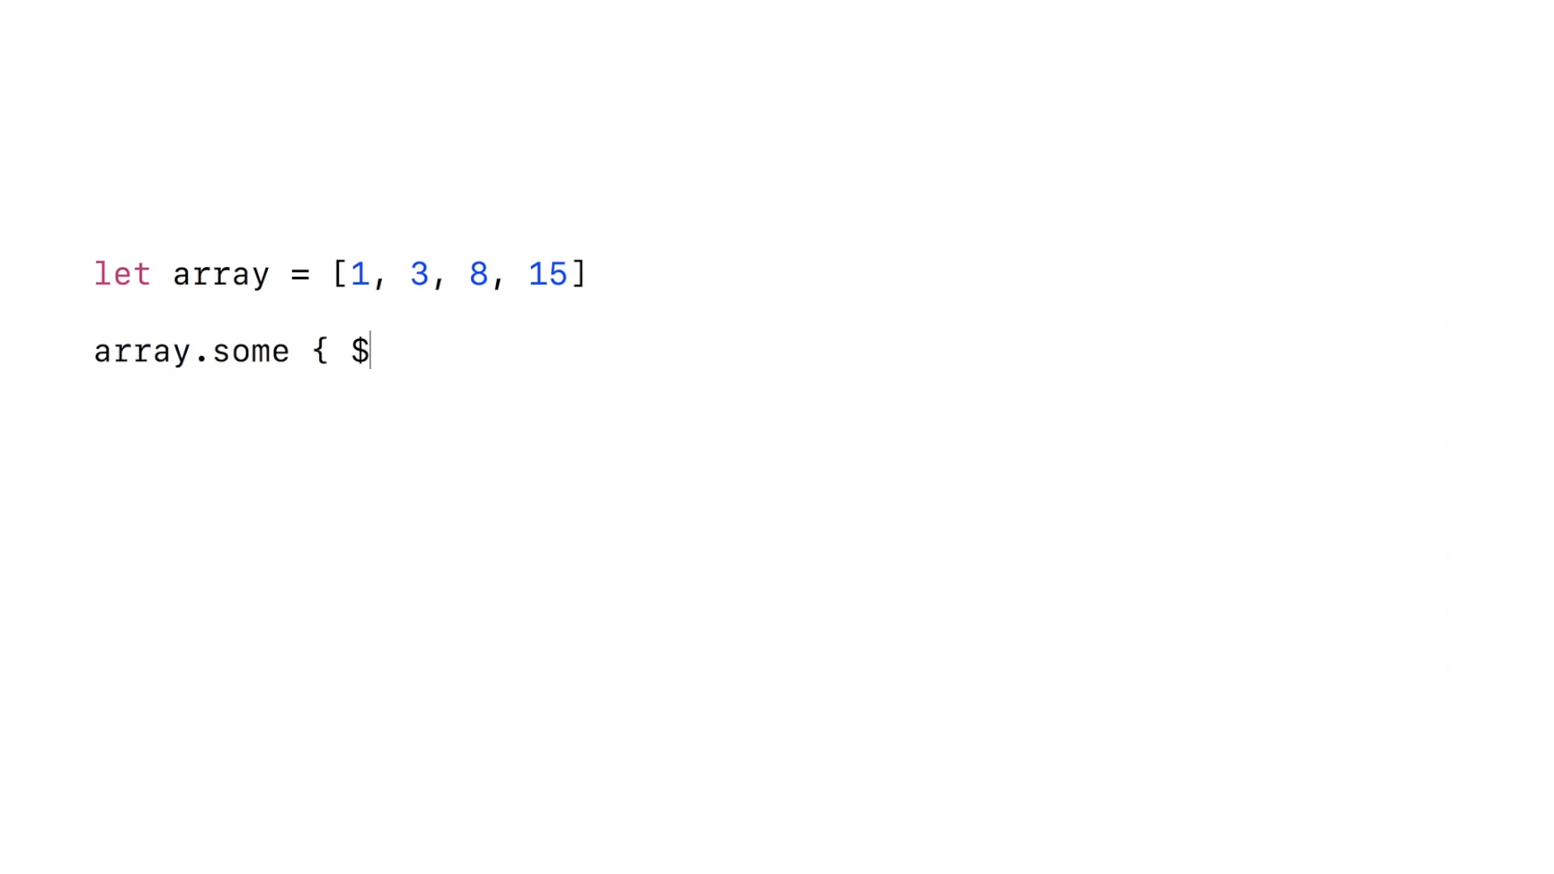
{"action": "type", "text": "0 % 2 ="}
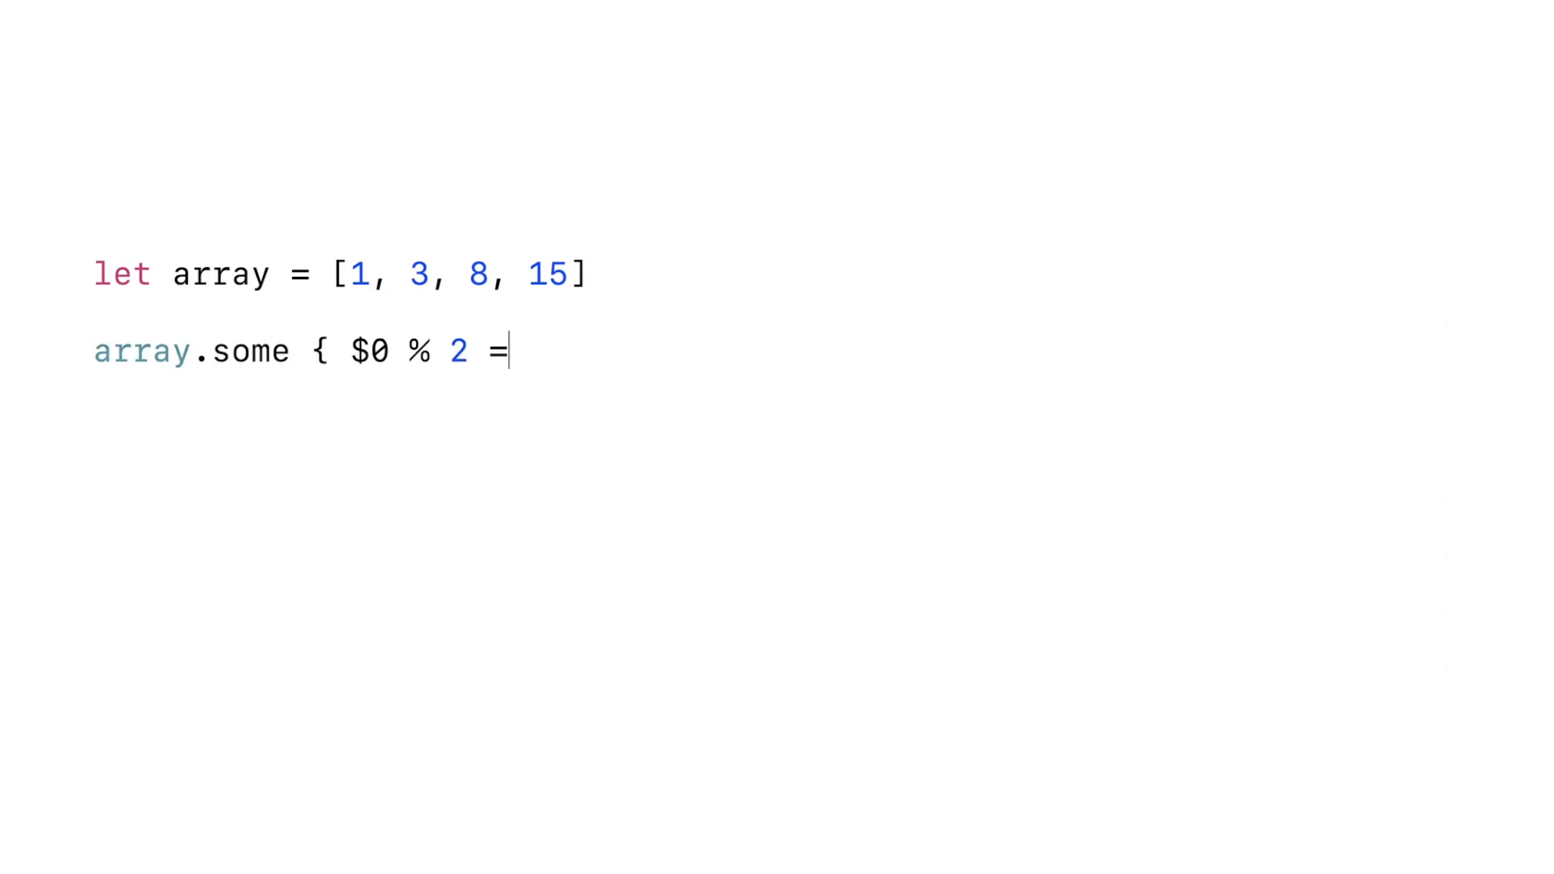
{"action": "type", "text": "= 0 }"}
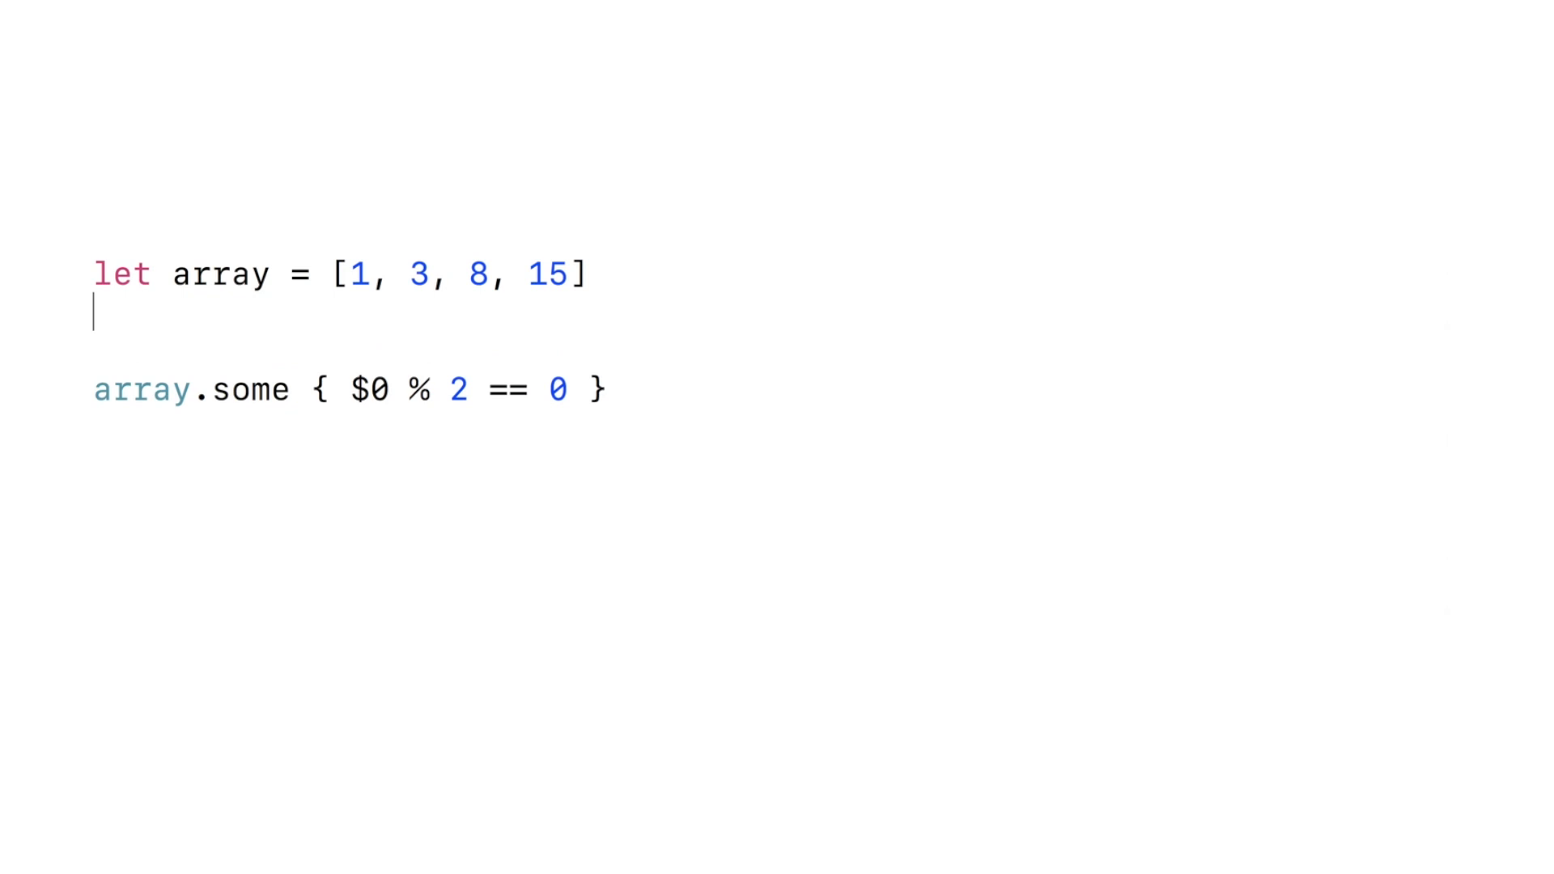
{"action": "type", "text": "extension"}
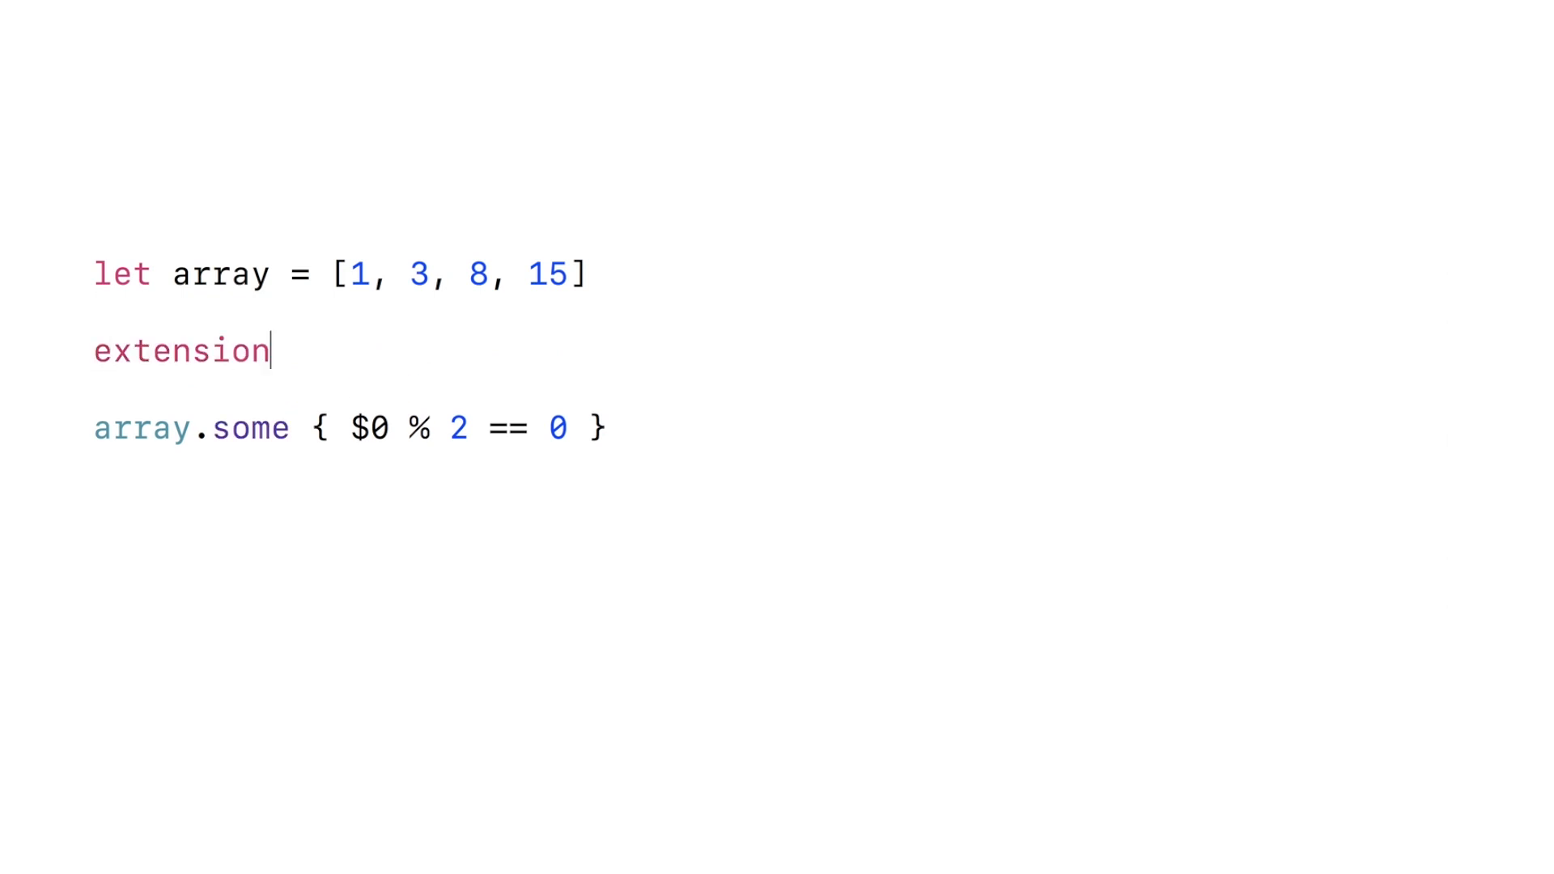
{"action": "type", "text": "Array {"}
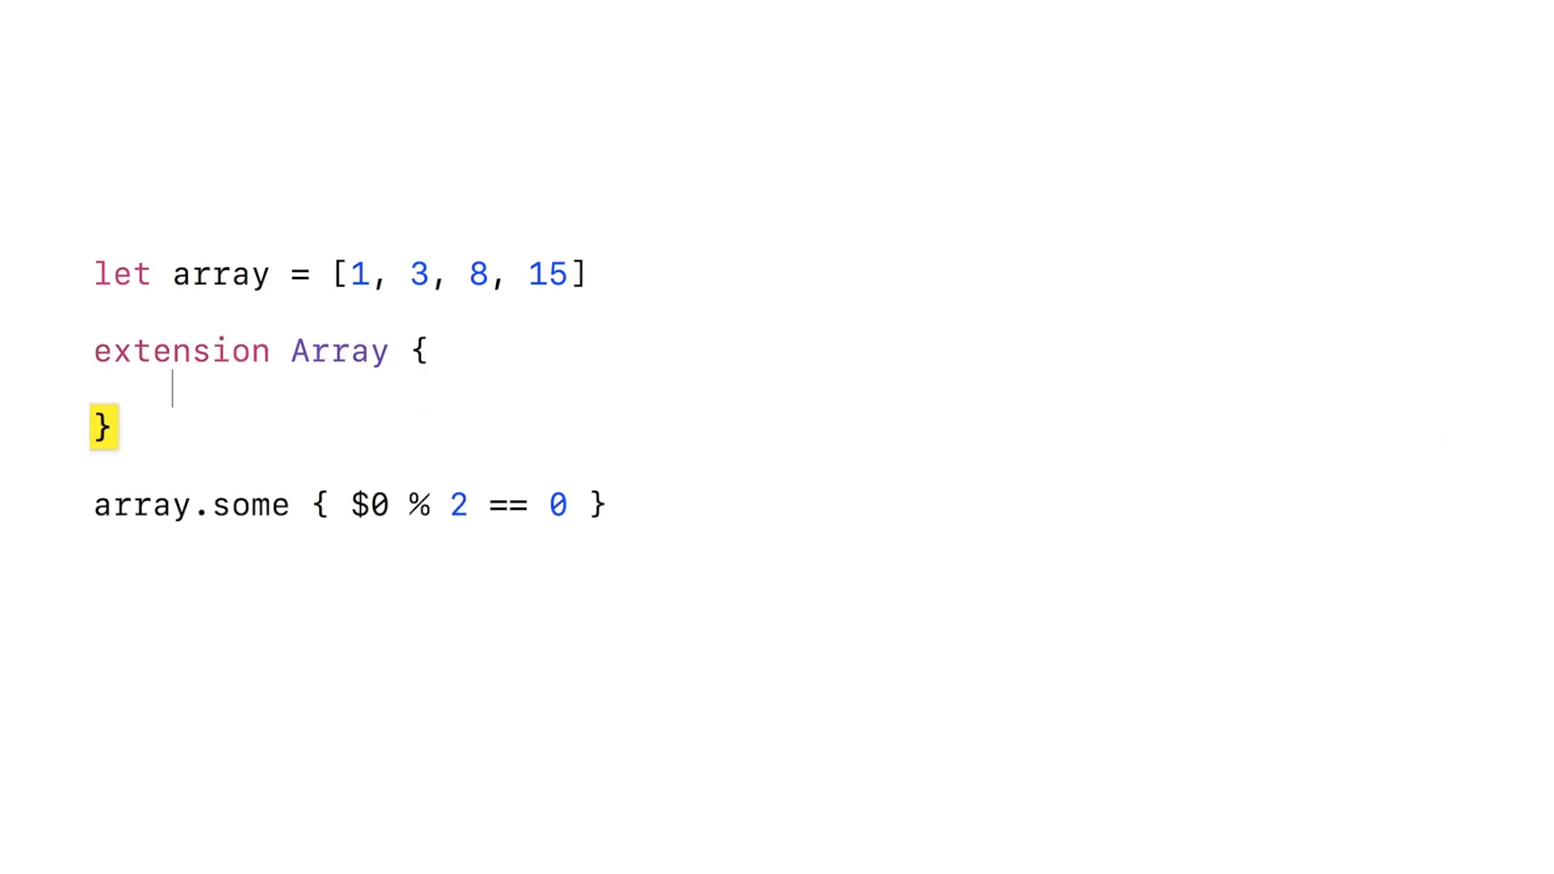
{"action": "type", "text": "func some(whe"}
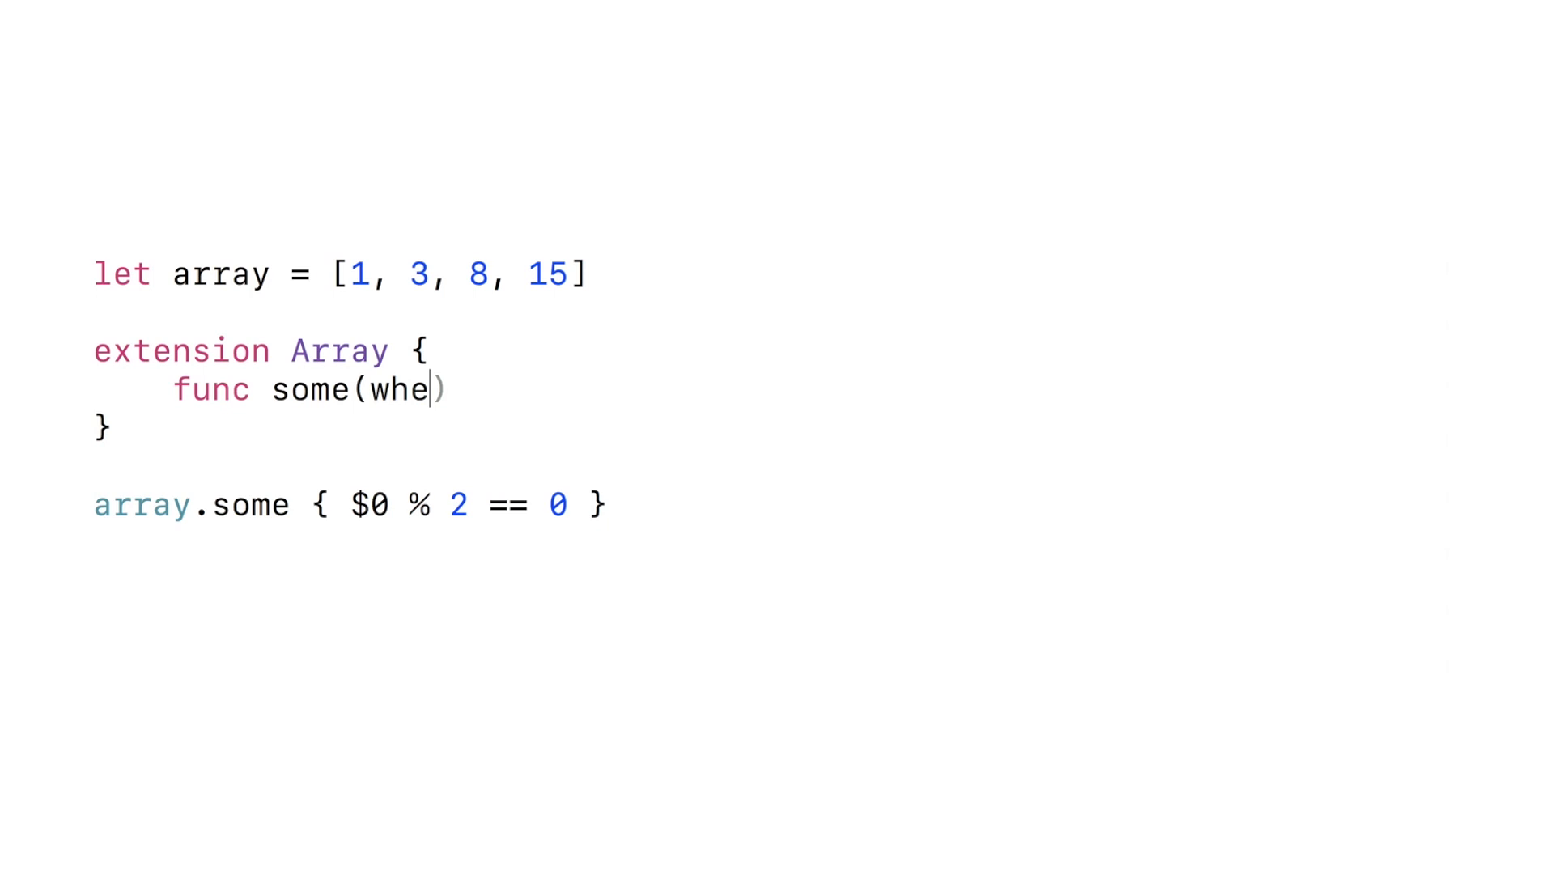